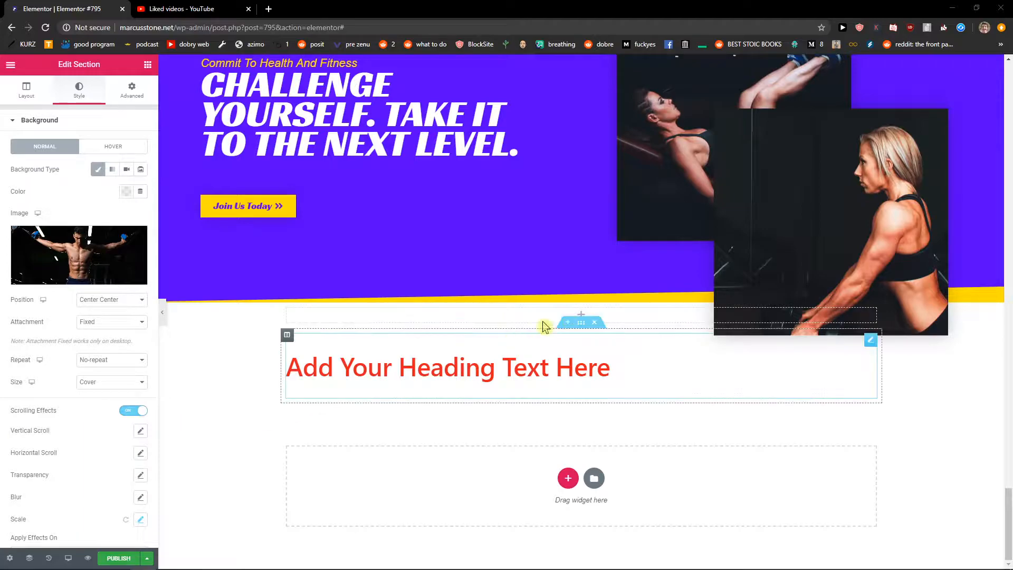
- Show the Navigator outline and select the Arrow section, then the Hero section
{"action": "scroll", "scroll_direction": "down", "scroll_amount": 3}
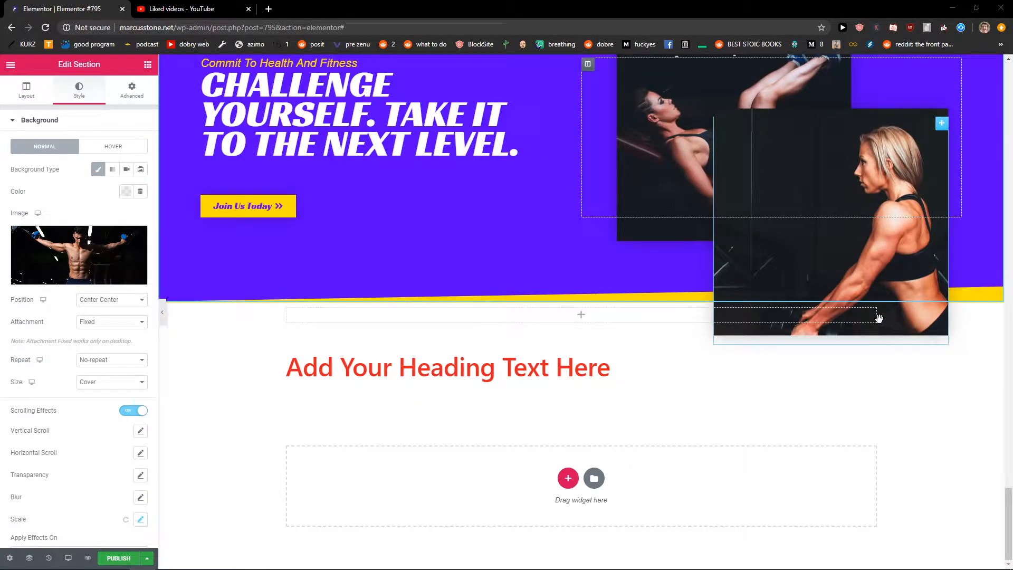
{"action": "scroll", "scroll_direction": "down", "scroll_amount": 3}
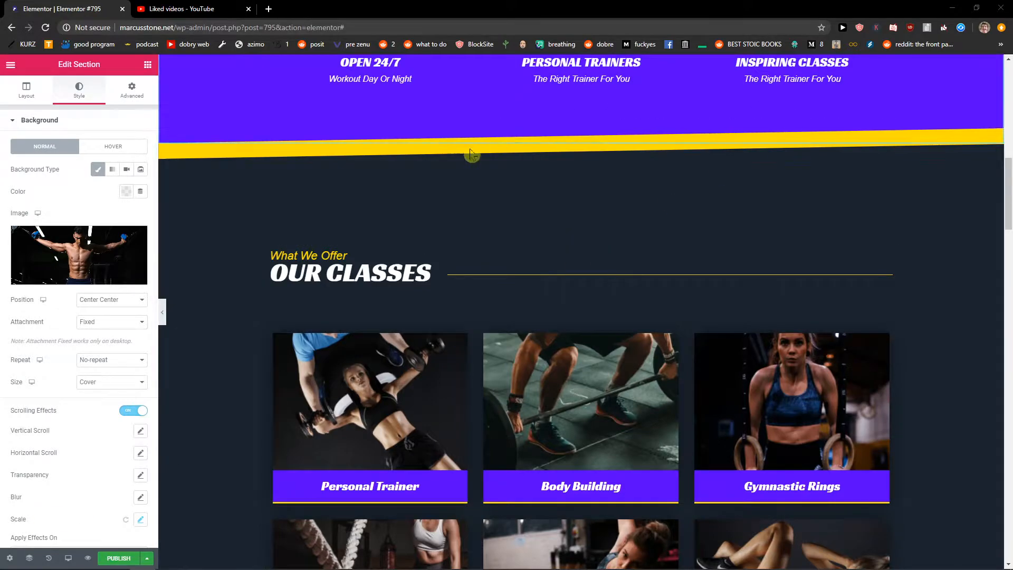
{"action": "mouse_move", "coordinate": [40, 469]}
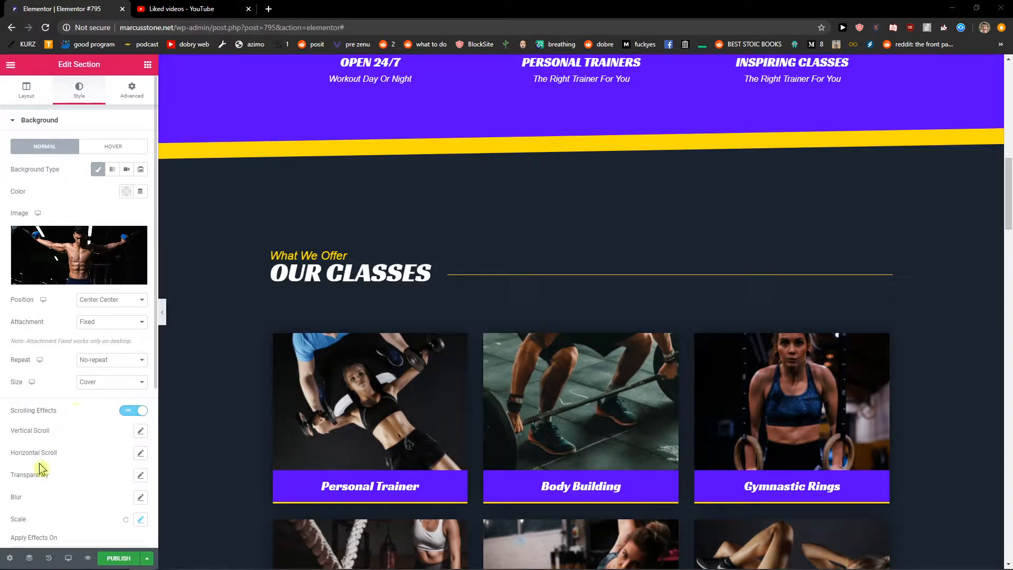
{"action": "mouse_move", "coordinate": [29, 557]}
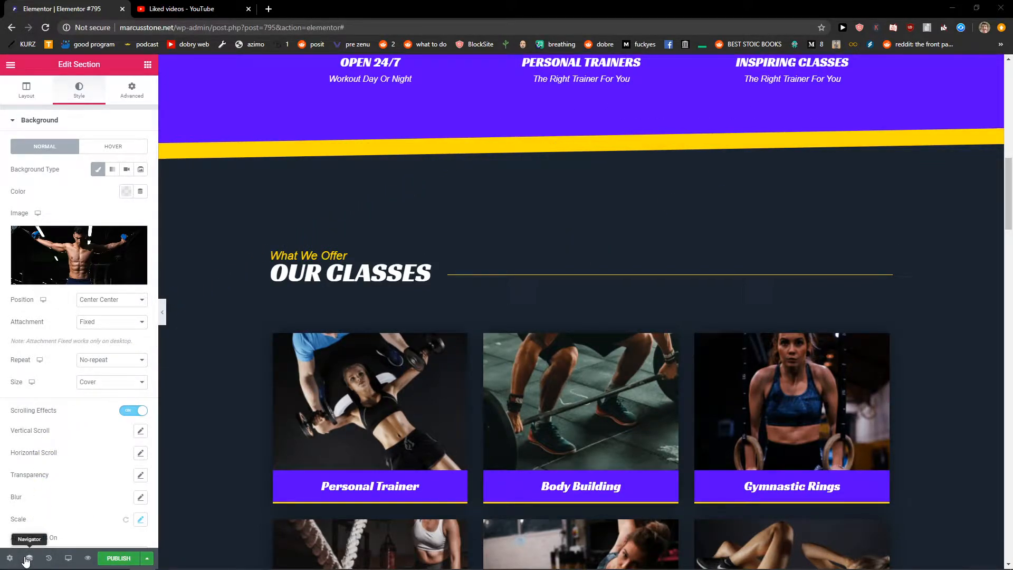
{"action": "left_click", "coordinate": [28, 557]}
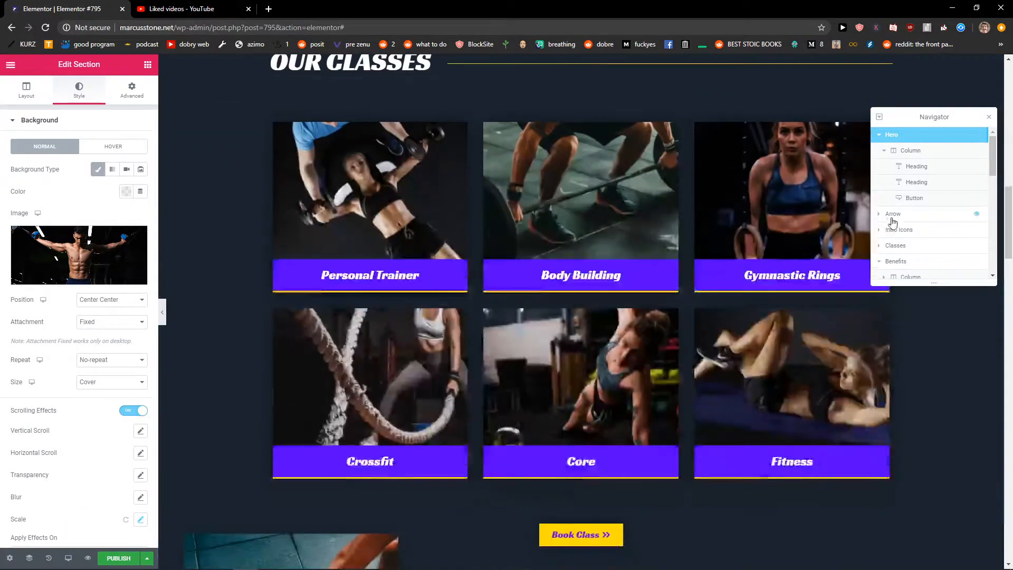
{"action": "left_click", "coordinate": [893, 214]}
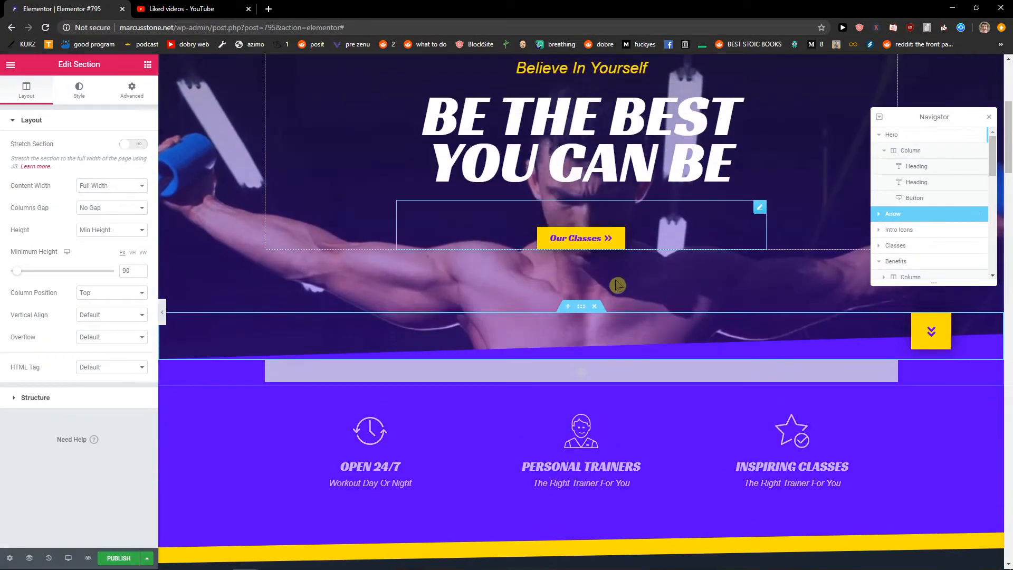
{"action": "left_click", "coordinate": [898, 229]}
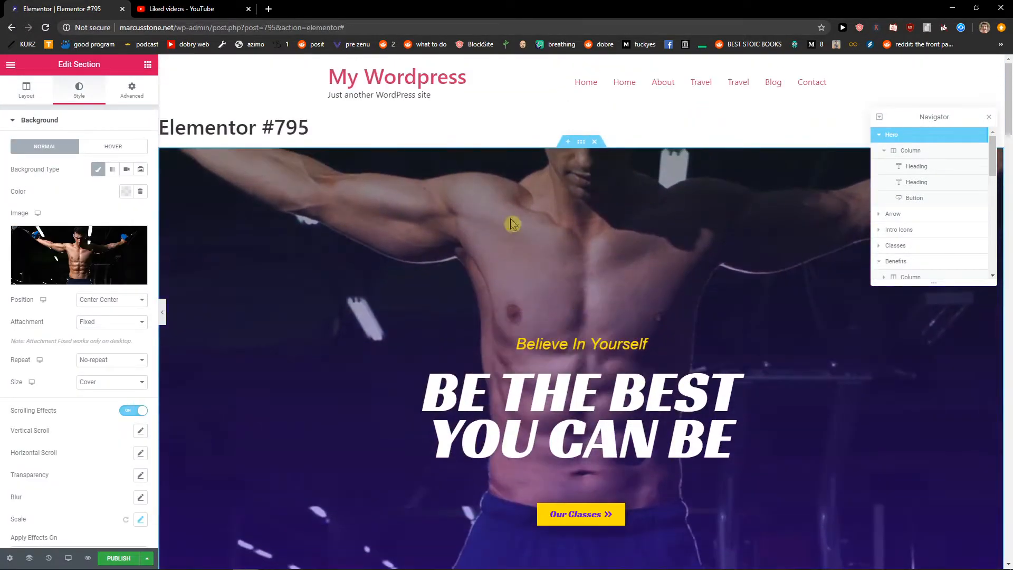
- Review Hero's boxed 1200-wide full-height layout and its fixed cover background style
{"action": "left_click", "coordinate": [25, 89]}
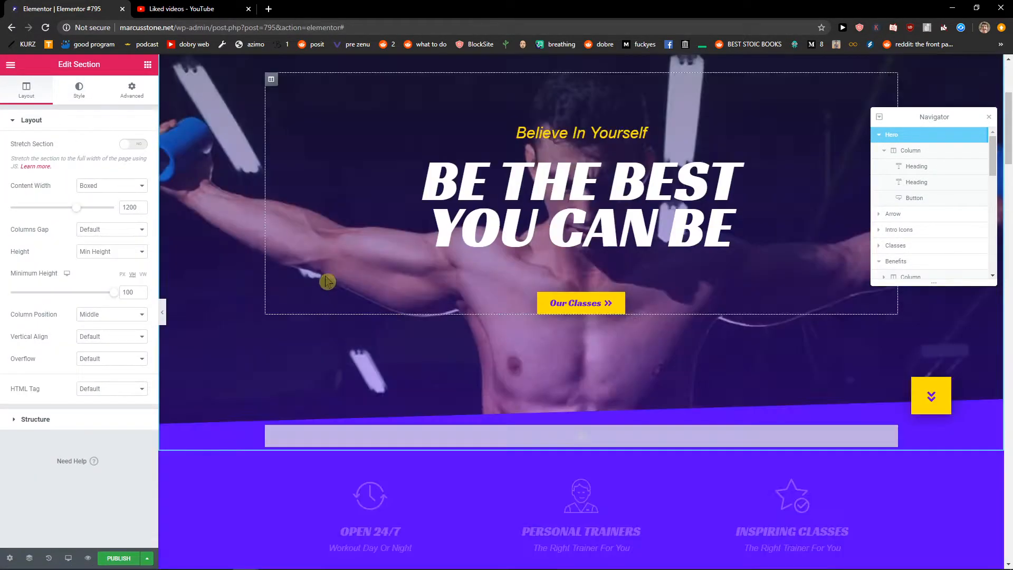
{"action": "scroll", "scroll_direction": "up", "scroll_amount": 3}
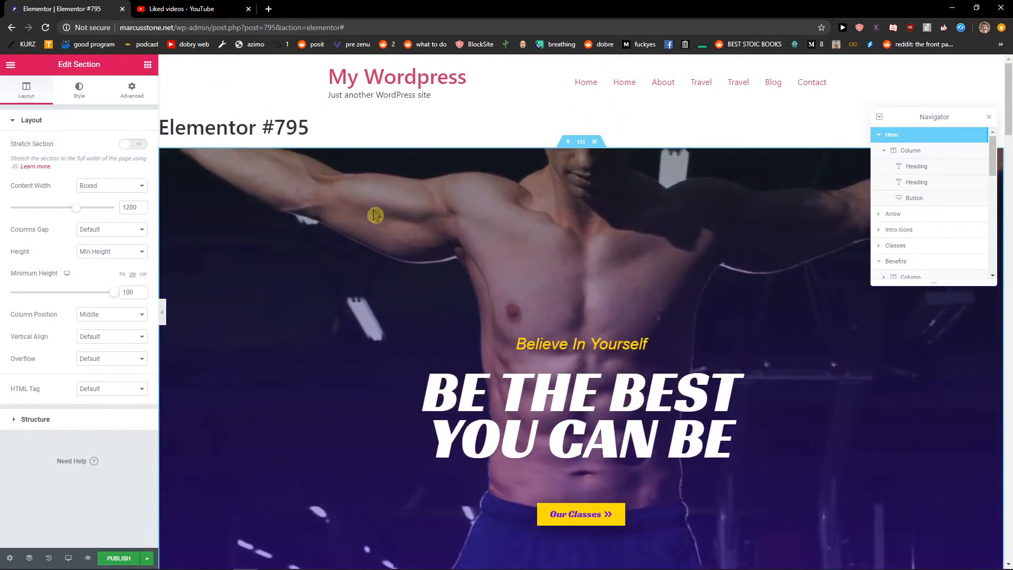
{"action": "mouse_move", "coordinate": [26, 192]}
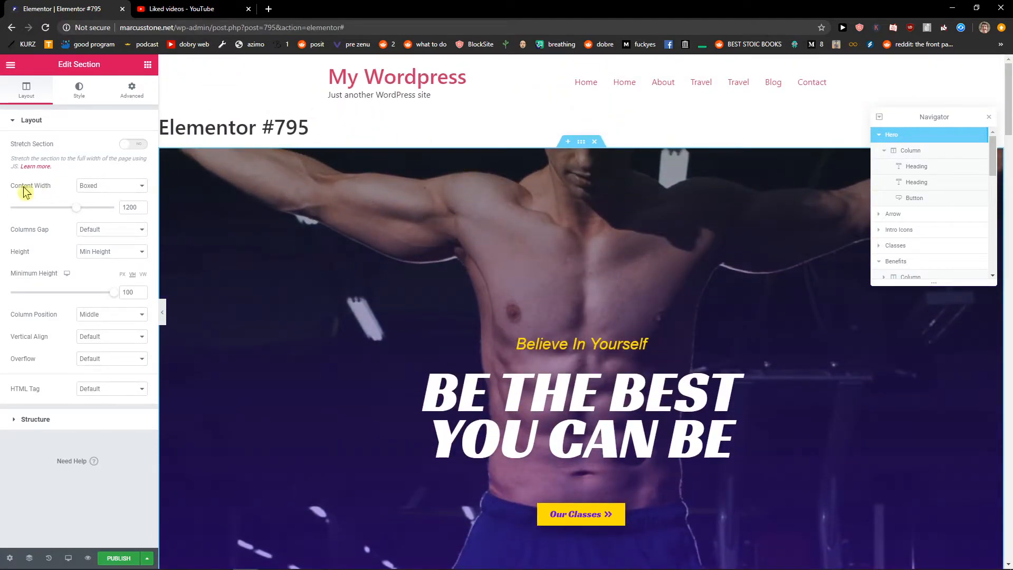
{"action": "mouse_move", "coordinate": [88, 186]}
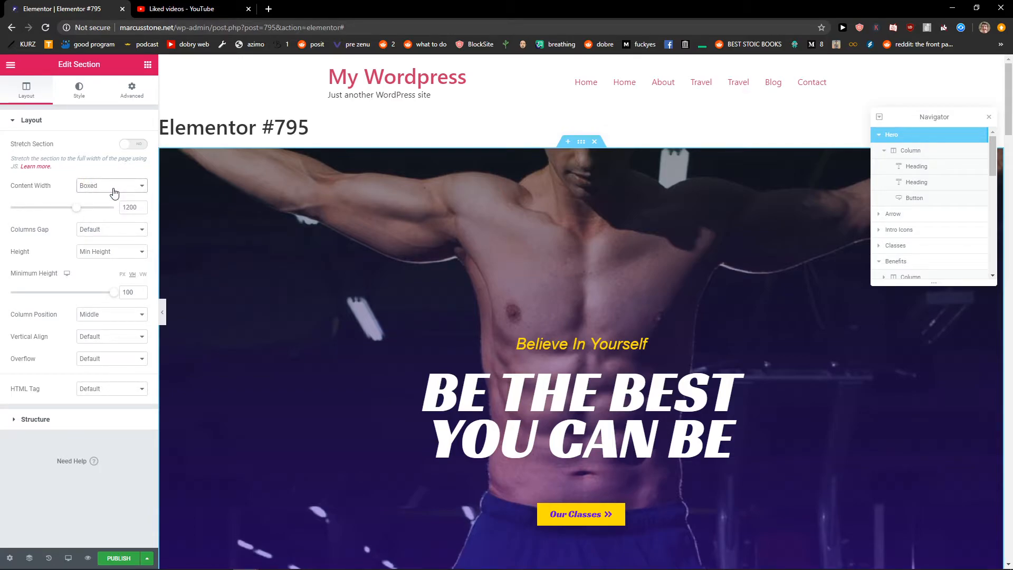
{"action": "left_click", "coordinate": [111, 185]}
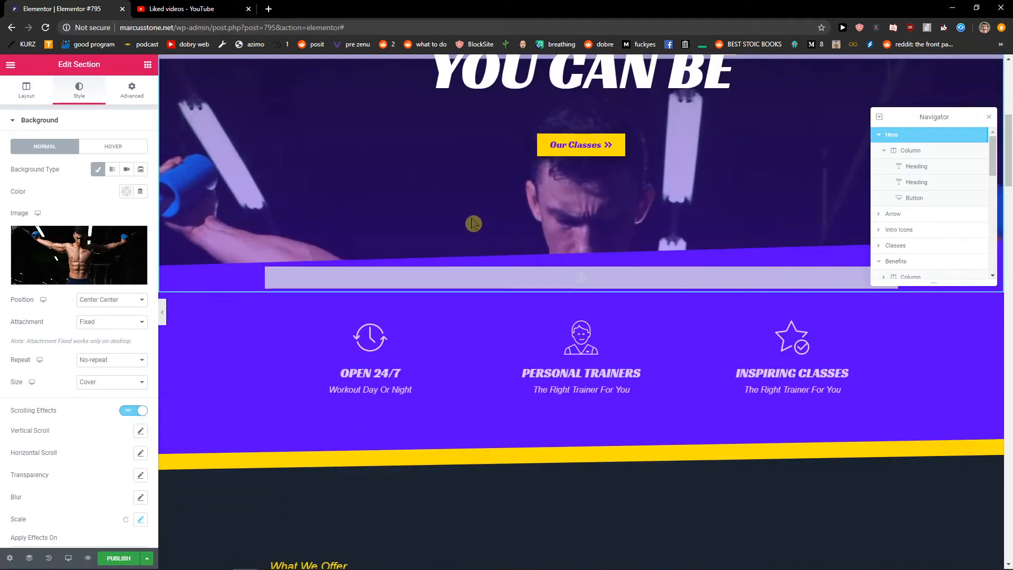
- Return from the main settings menu to the Elements widget library
{"action": "scroll", "scroll_direction": "down", "scroll_amount": 3}
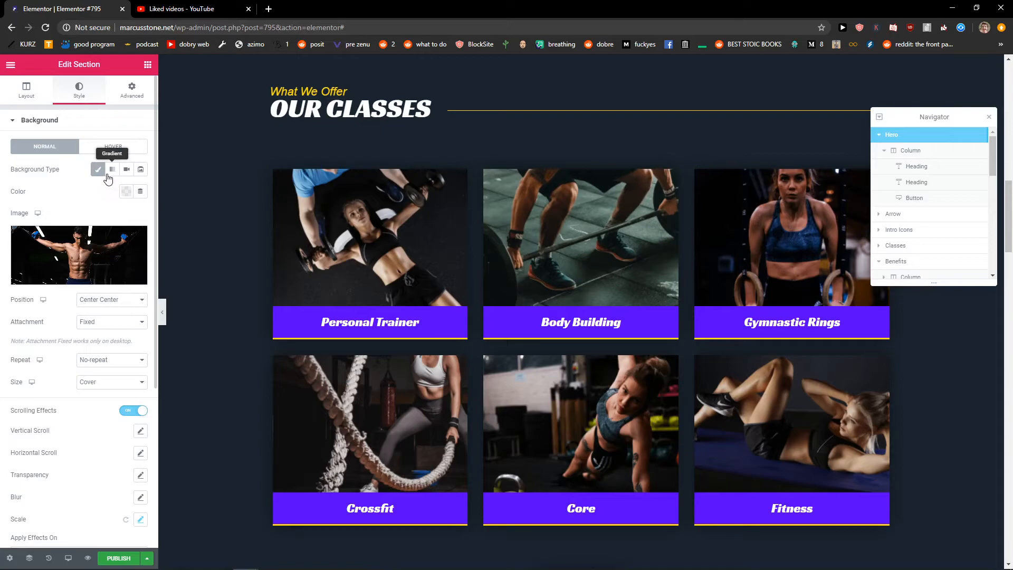
{"action": "mouse_move", "coordinate": [246, 187]}
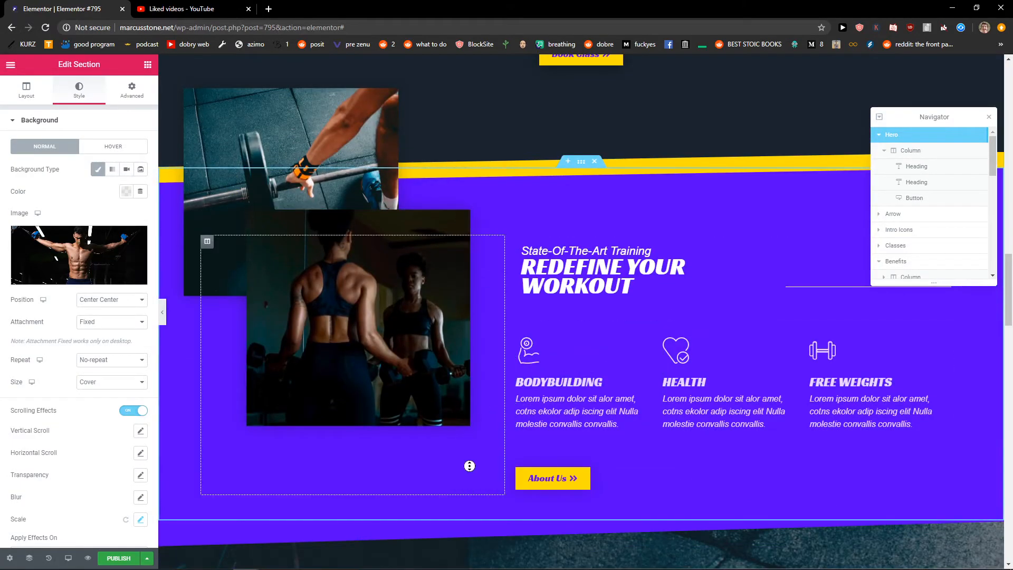
{"action": "left_click", "coordinate": [10, 64]}
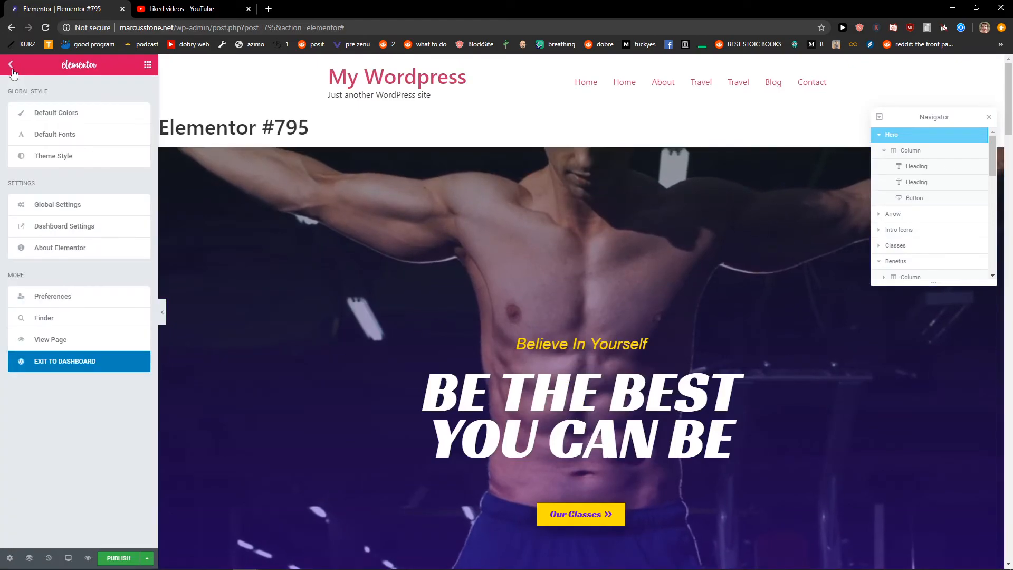
{"action": "left_click", "coordinate": [11, 64]}
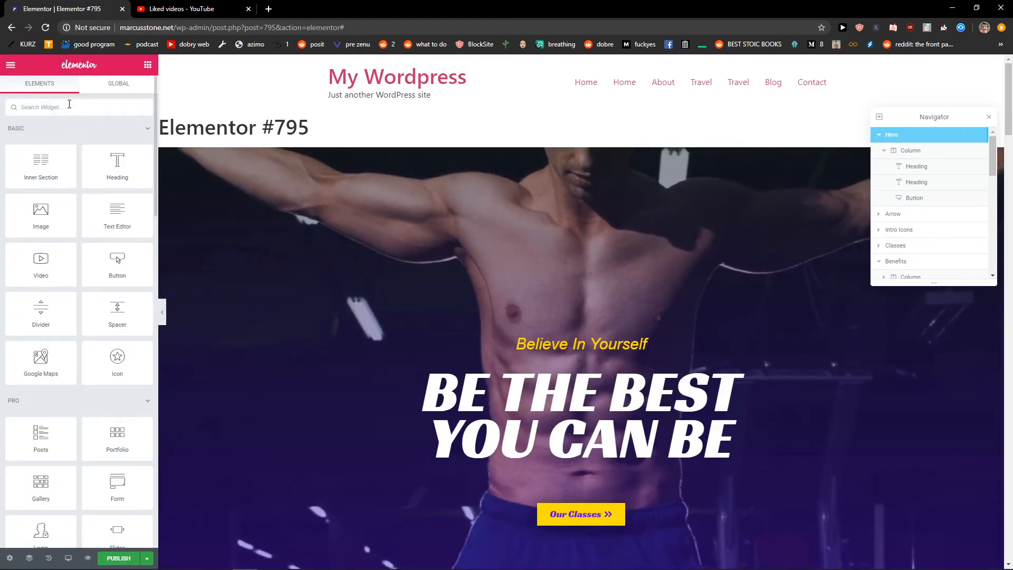